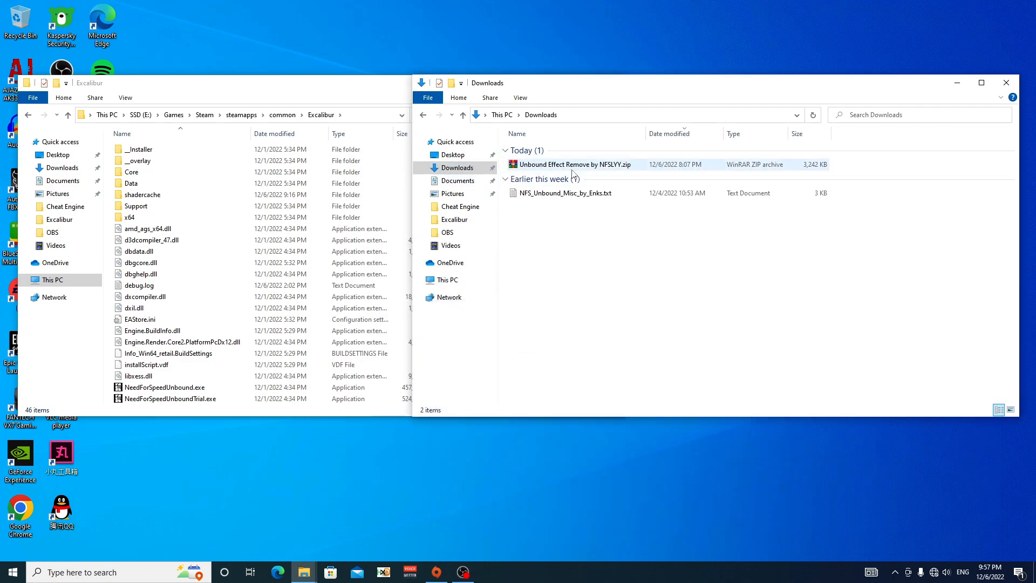
# Step: Extract the Unbound Effect Remove zip and copy ReShade_Setup_5.5.1_Addon.exe into the Excalibur folder
pyautogui.rightClick(571, 165)
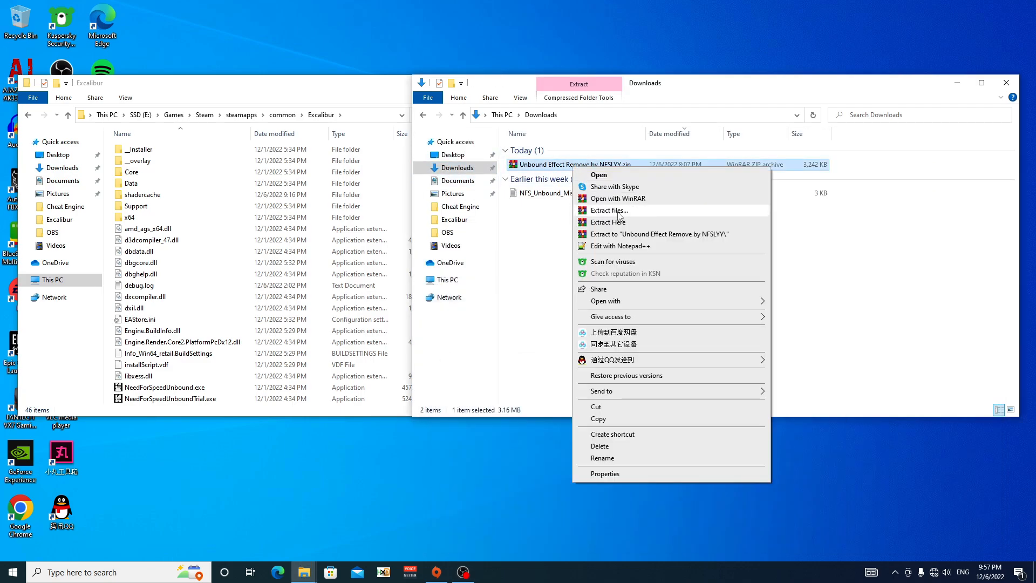
pyautogui.click(609, 221)
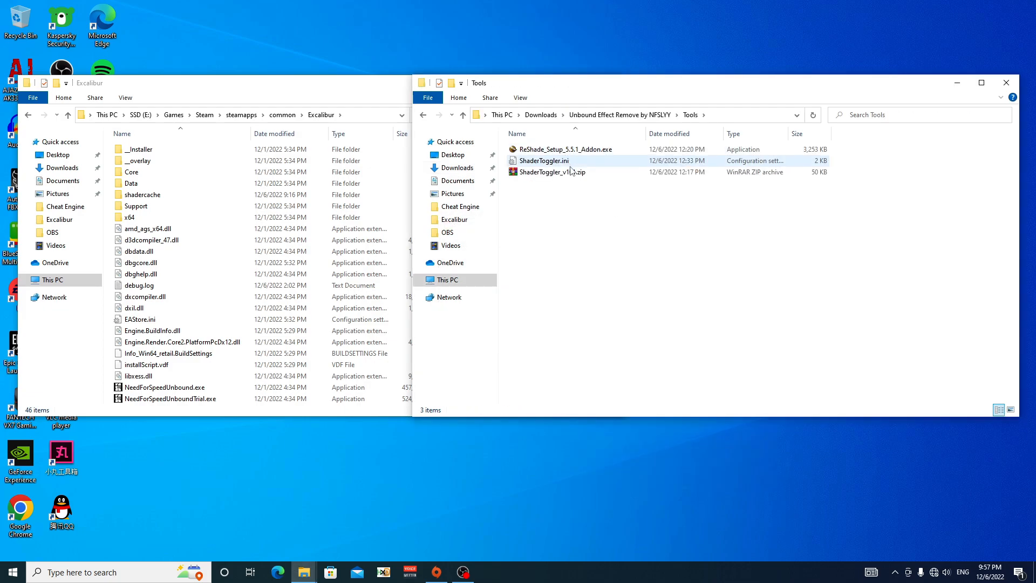
pyautogui.click(90, 84)
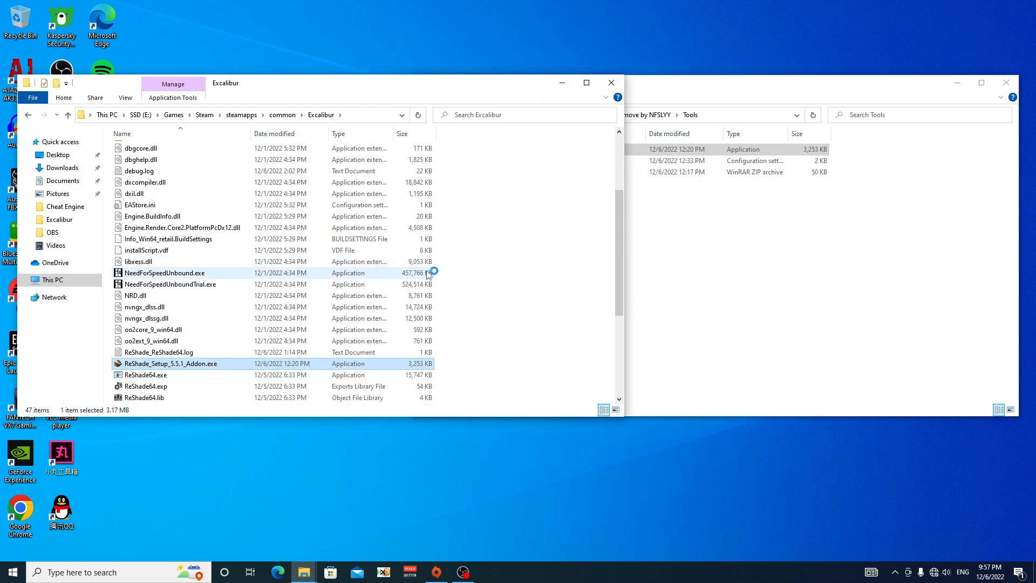
# Step: Run the setup targeting NeedForSpeedUnbound.exe with DirectX 10/11/12 and finish the install
pyautogui.doubleClick(169, 363)
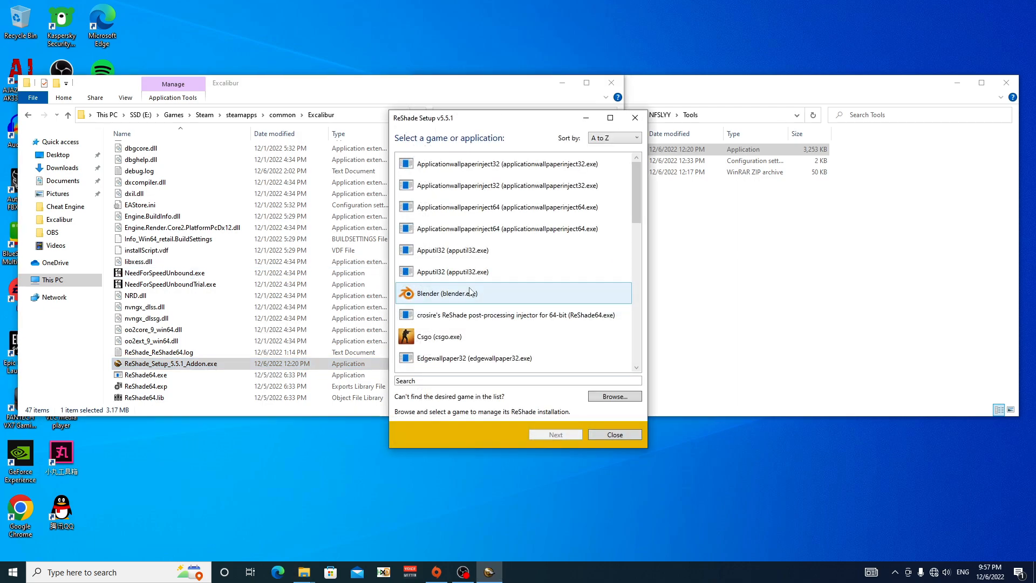
pyautogui.scroll(-3)
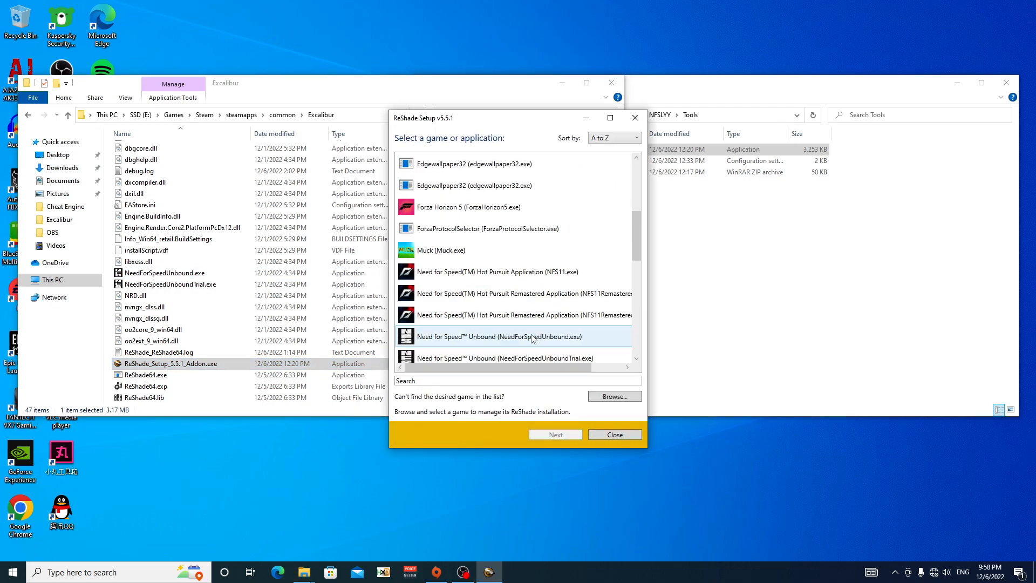
pyautogui.click(555, 434)
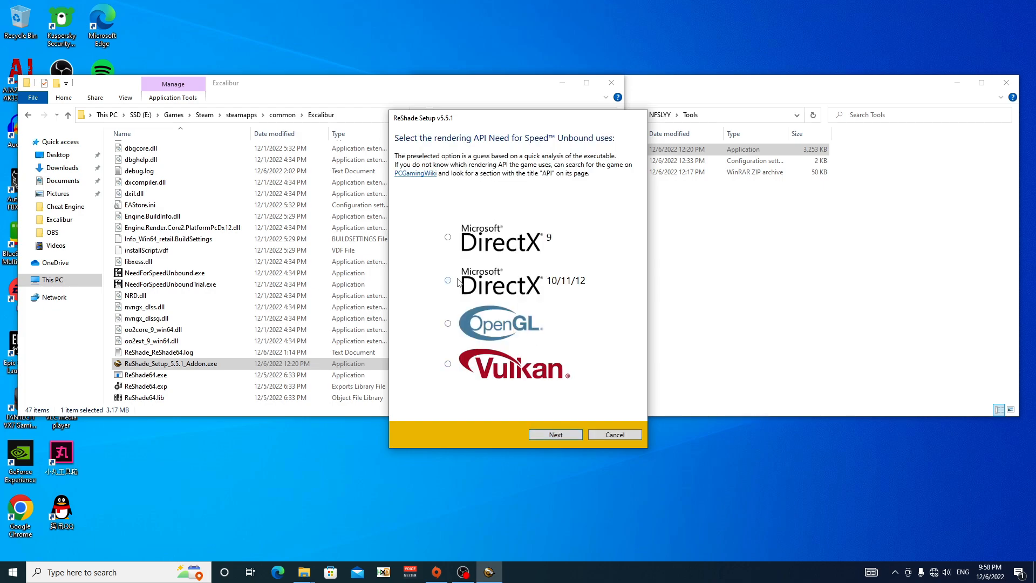
pyautogui.click(446, 281)
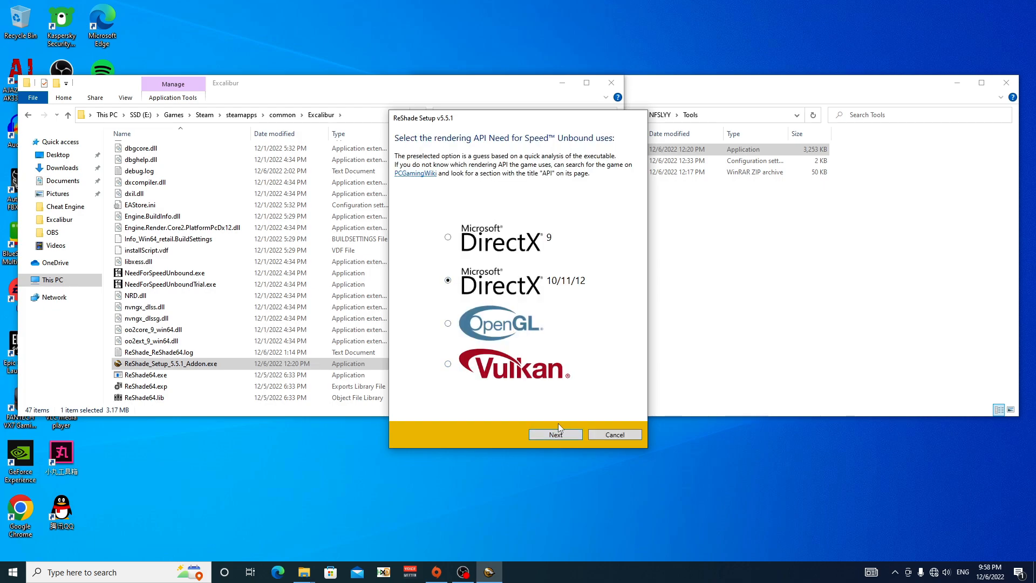
pyautogui.click(555, 434)
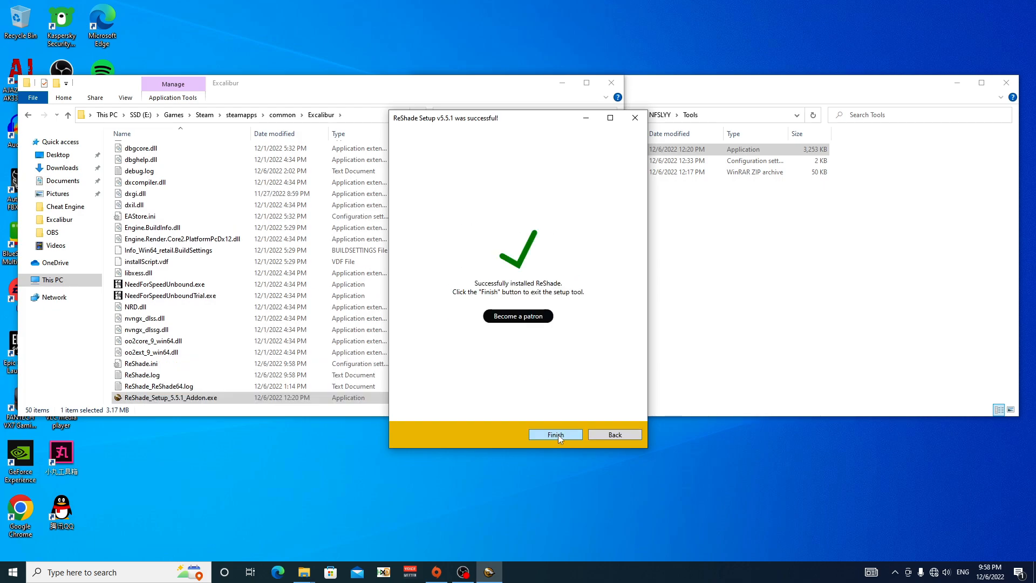
pyautogui.click(554, 434)
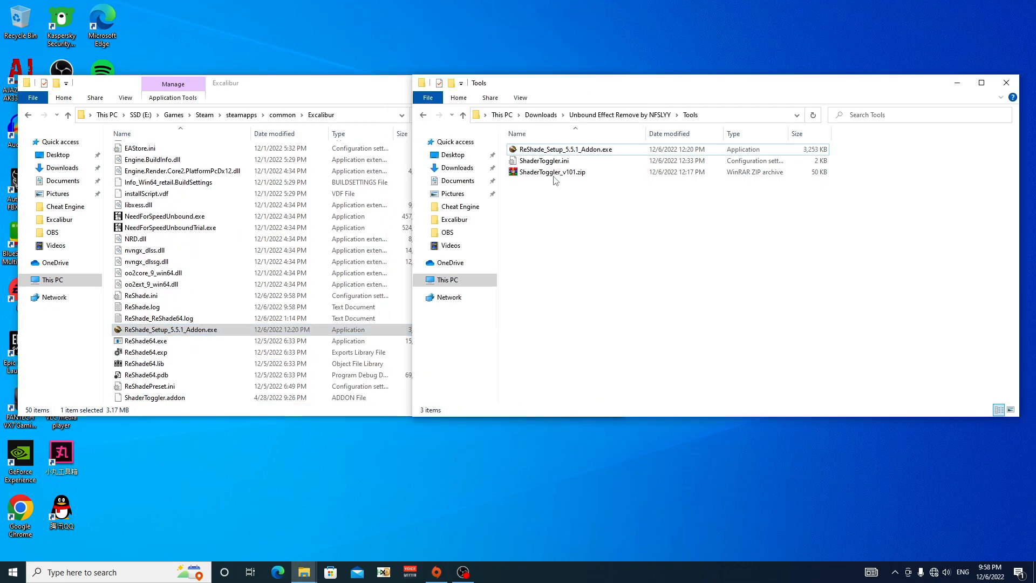
# Step: Copy the ShaderToggler files into the Excalibur folder and launch NeedForSpeedUnbound.exe
pyautogui.click(551, 171)
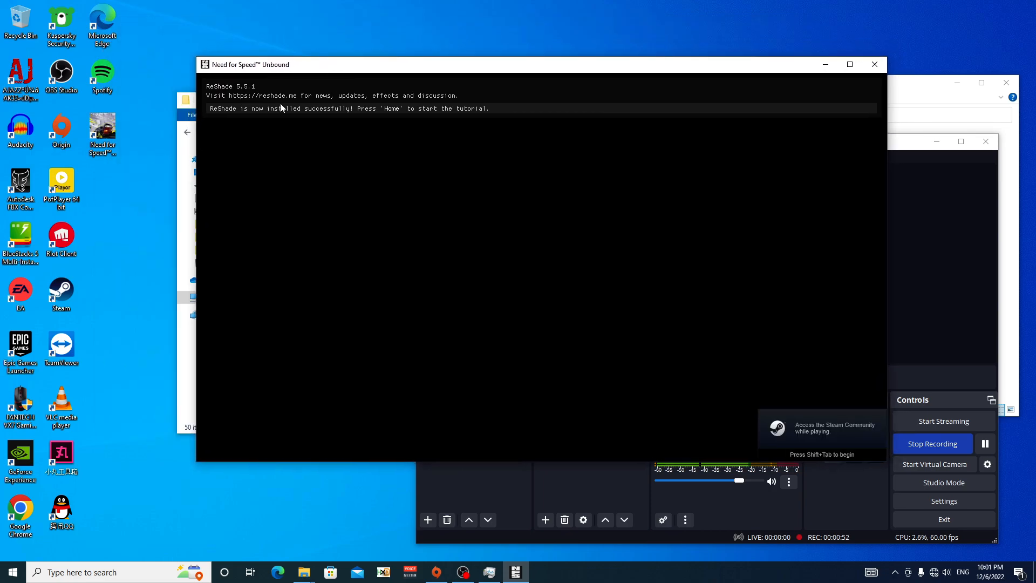
pyautogui.moveTo(386, 181)
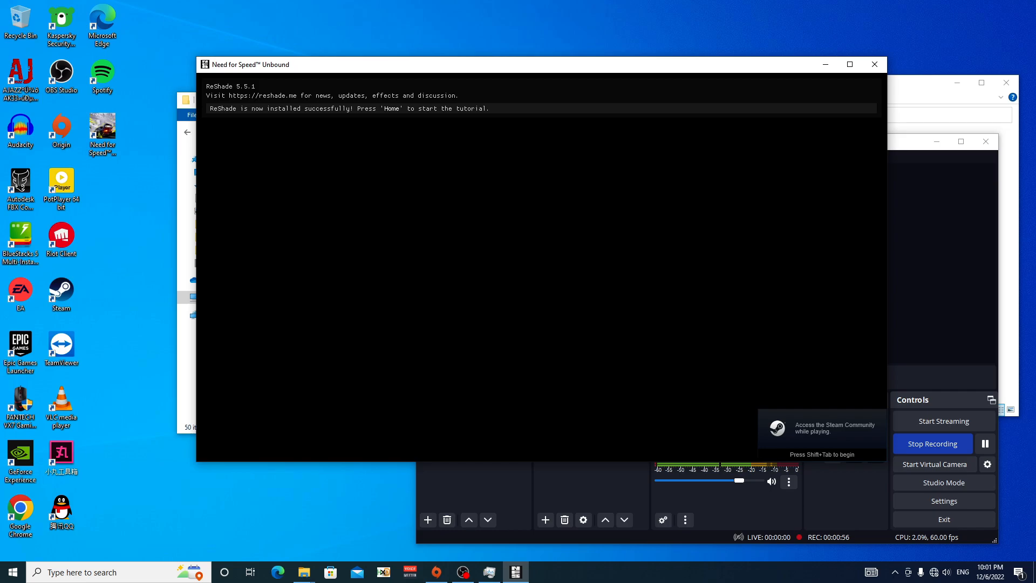
# Step: Bring up the ReShade overlay with Home and show the Add-ons list with Generic Depth and Shader Toggler
pyautogui.press('Home')
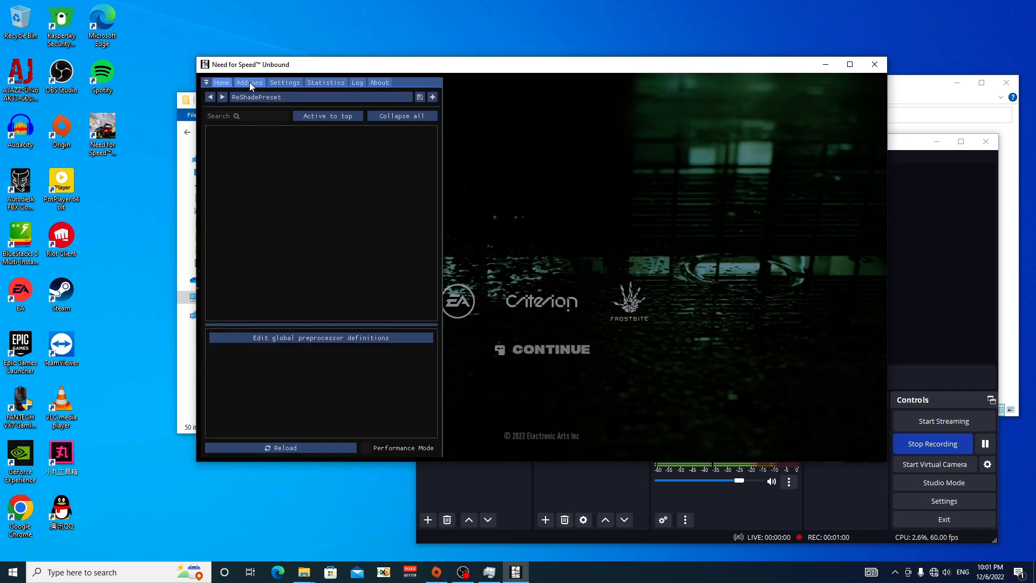
pyautogui.click(249, 82)
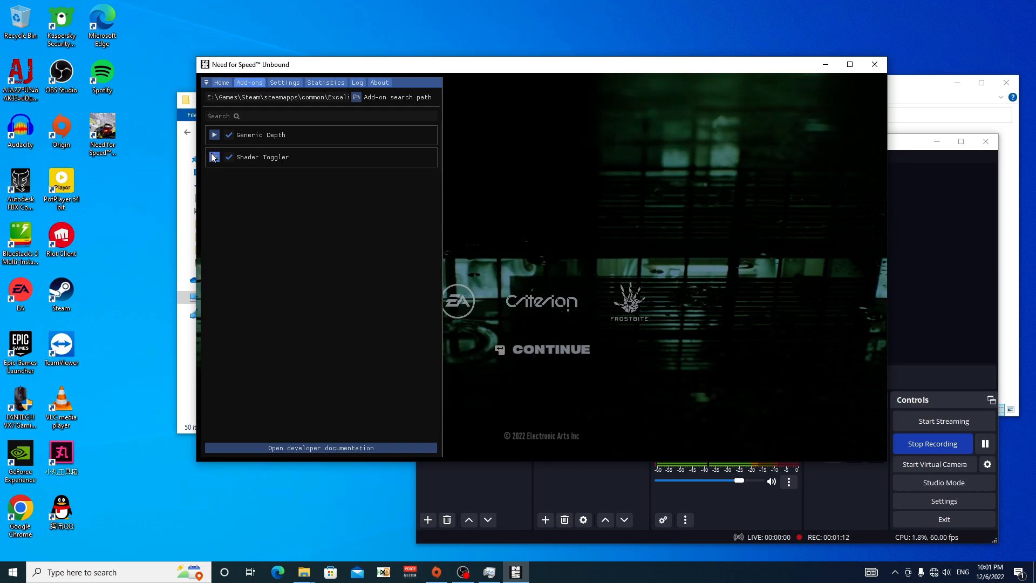
# Step: Expand Shader Toggler and assign the Cartoon Effects toggle group (group 2) a new key shortcut
pyautogui.click(214, 156)
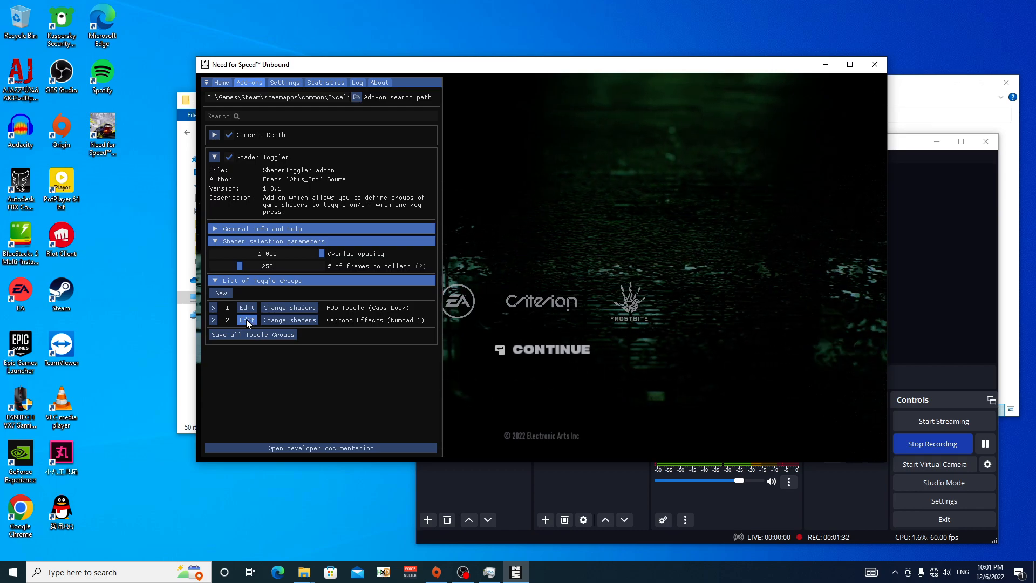
pyautogui.click(246, 319)
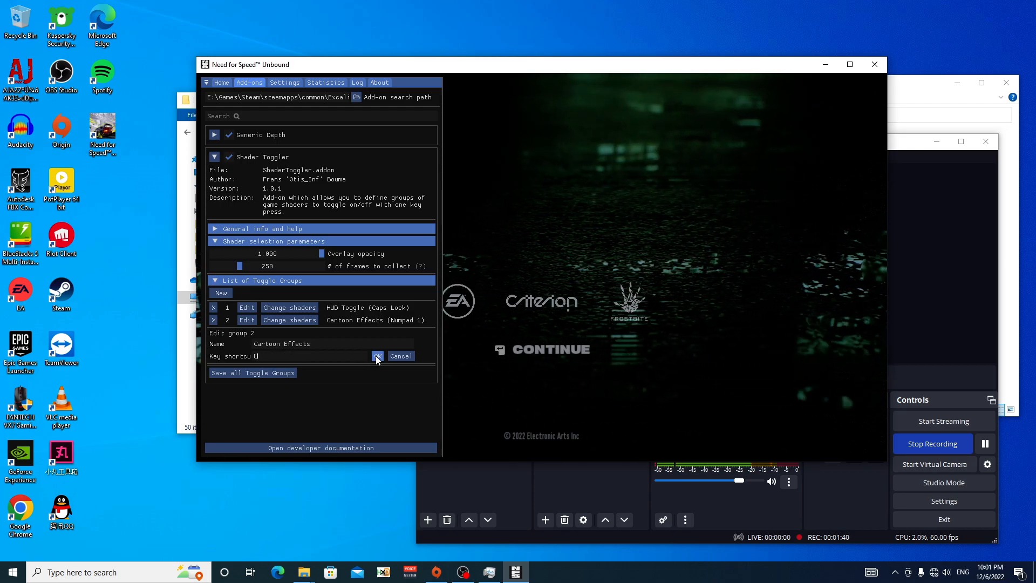
pyautogui.click(378, 357)
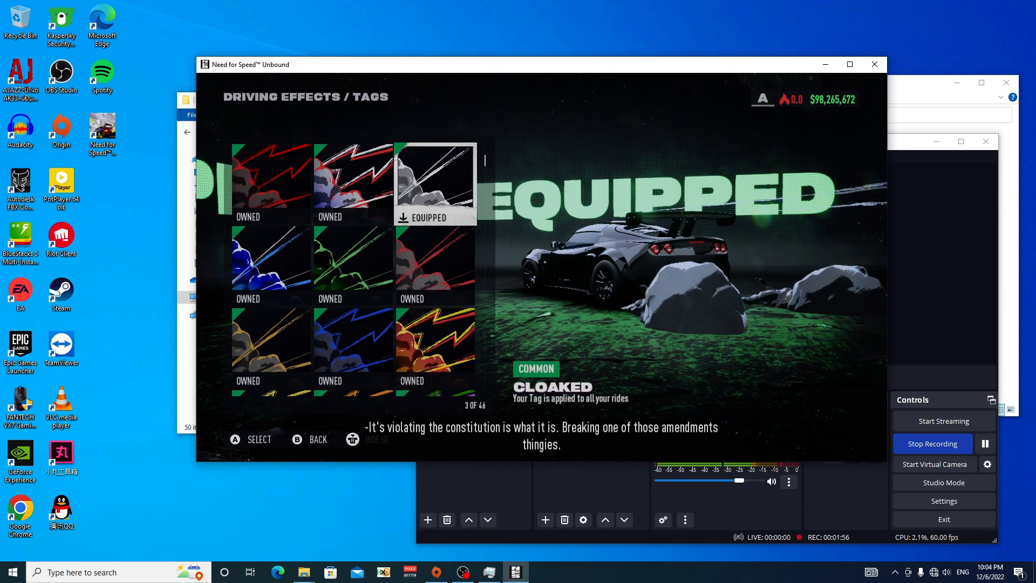
# Step: Back out of the tags menu and choose Exit Garage to head into the open world
pyautogui.click(10, 572)
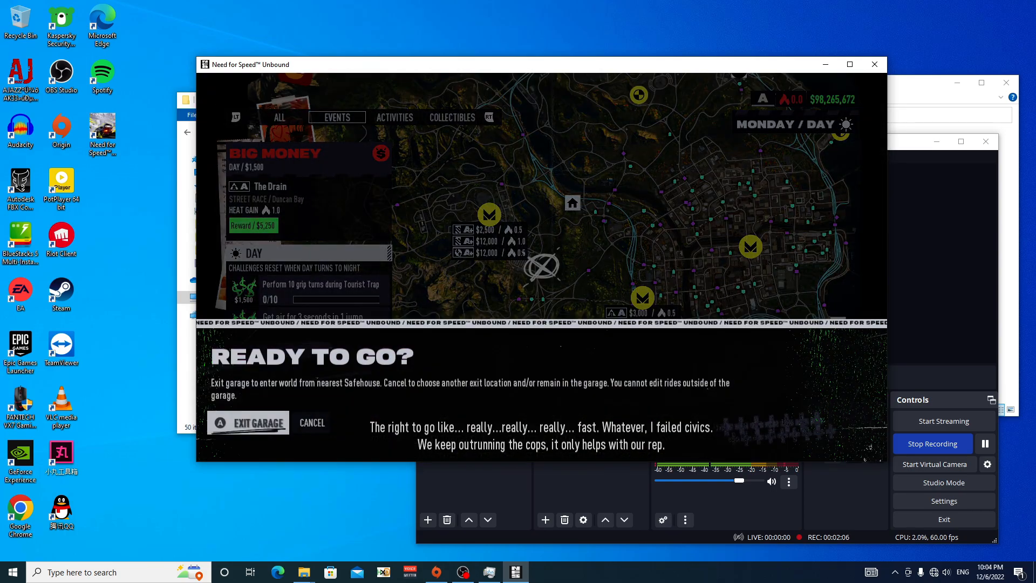
pyautogui.click(257, 422)
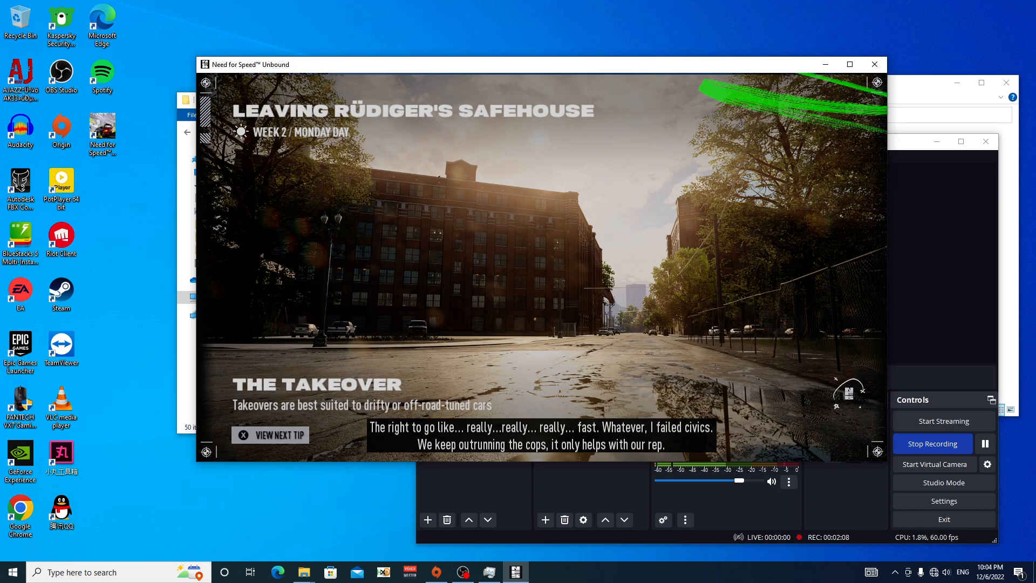